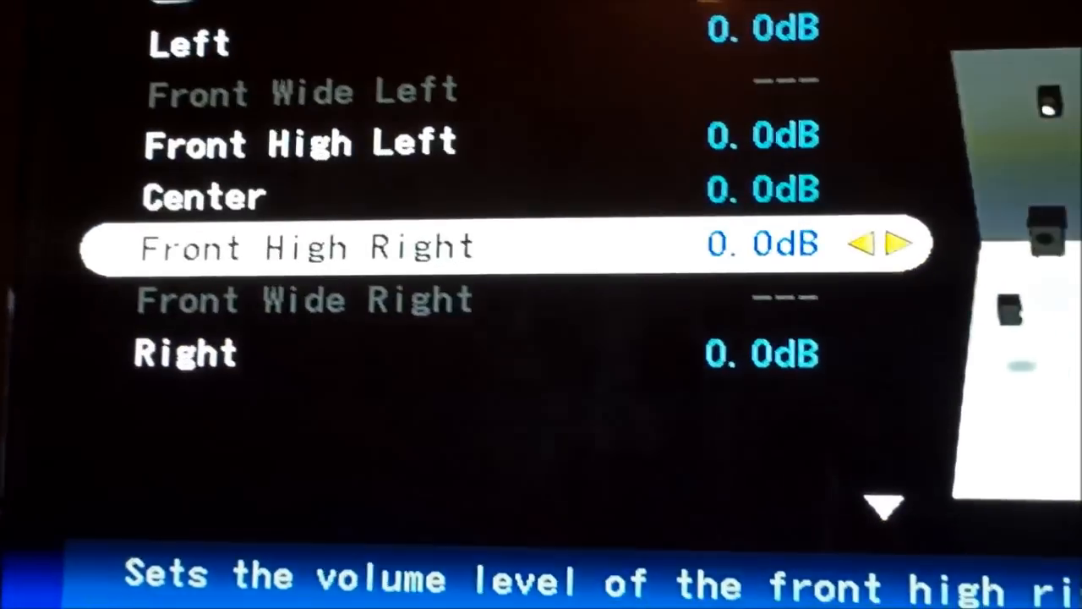
{"action": "scroll", "scroll_direction": "down", "scroll_amount": 3}
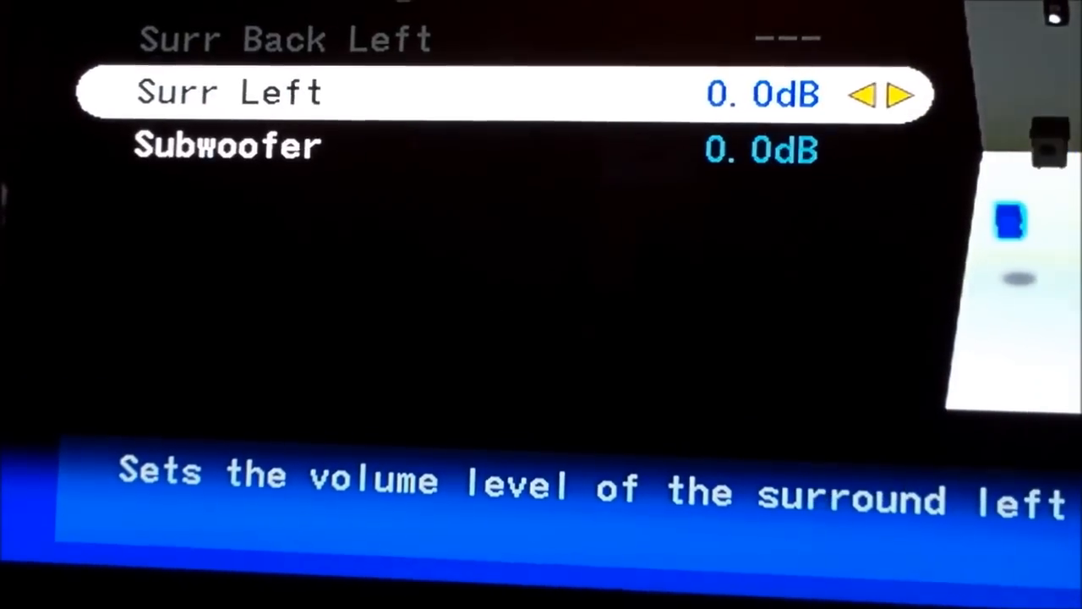
{"action": "key", "text": "Down"}
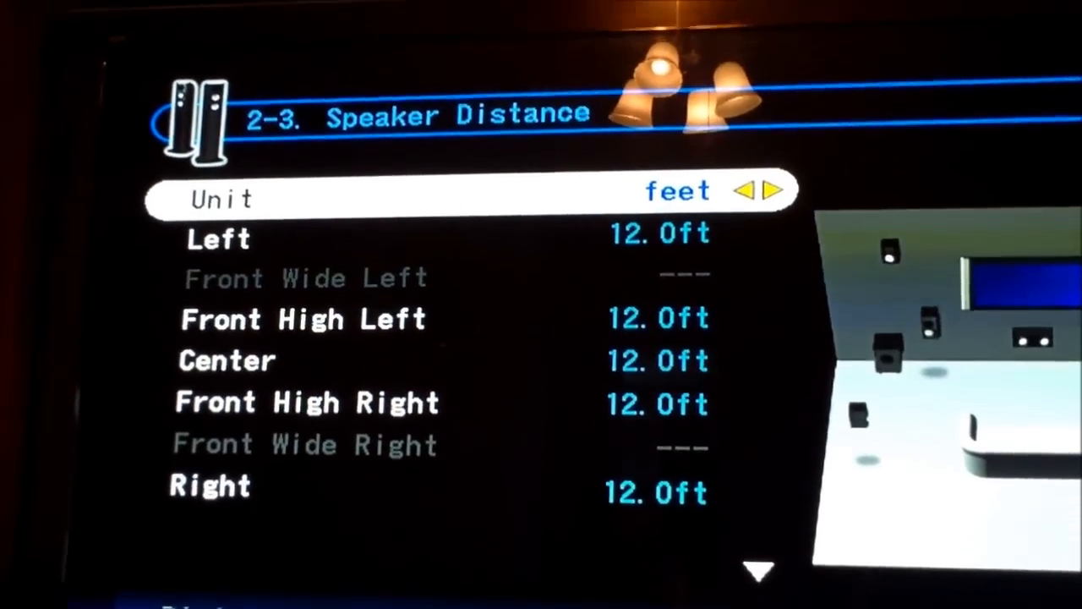
{"action": "key", "text": "Down"}
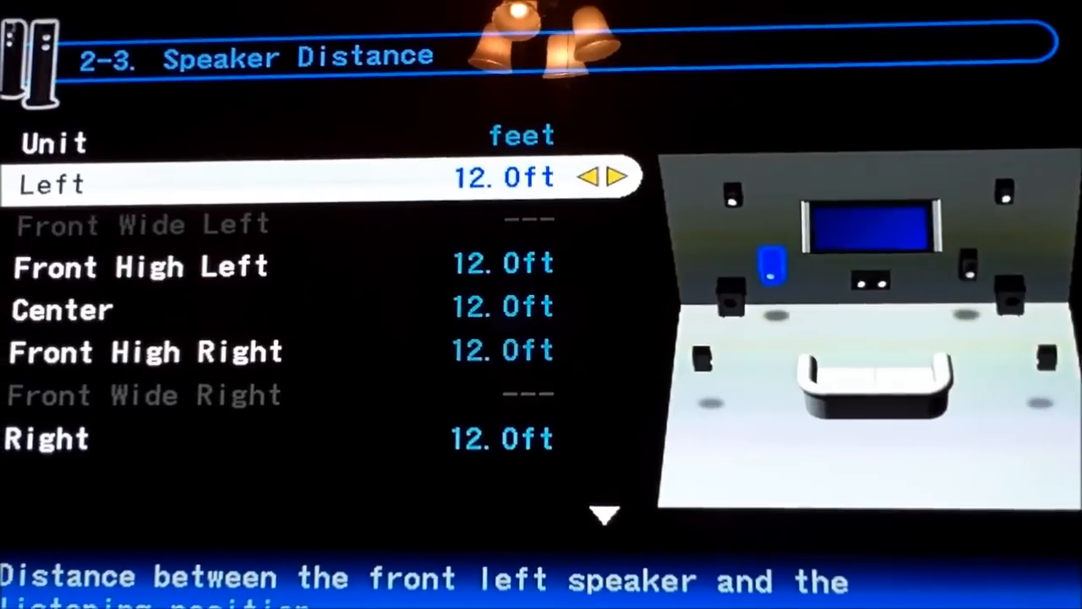
{"action": "key", "text": "Down"}
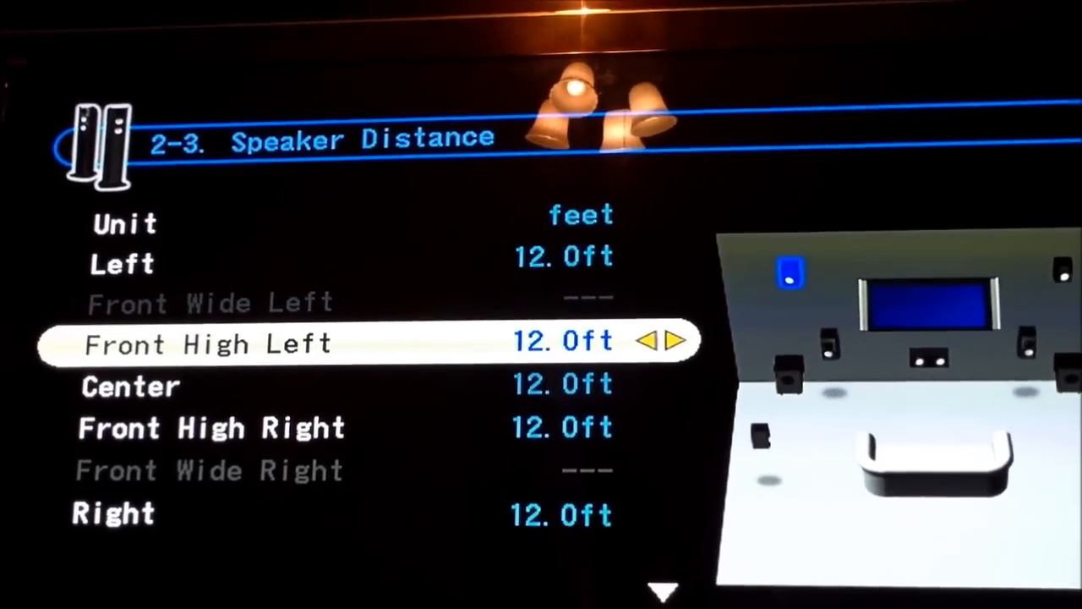
{"action": "key", "text": "down"}
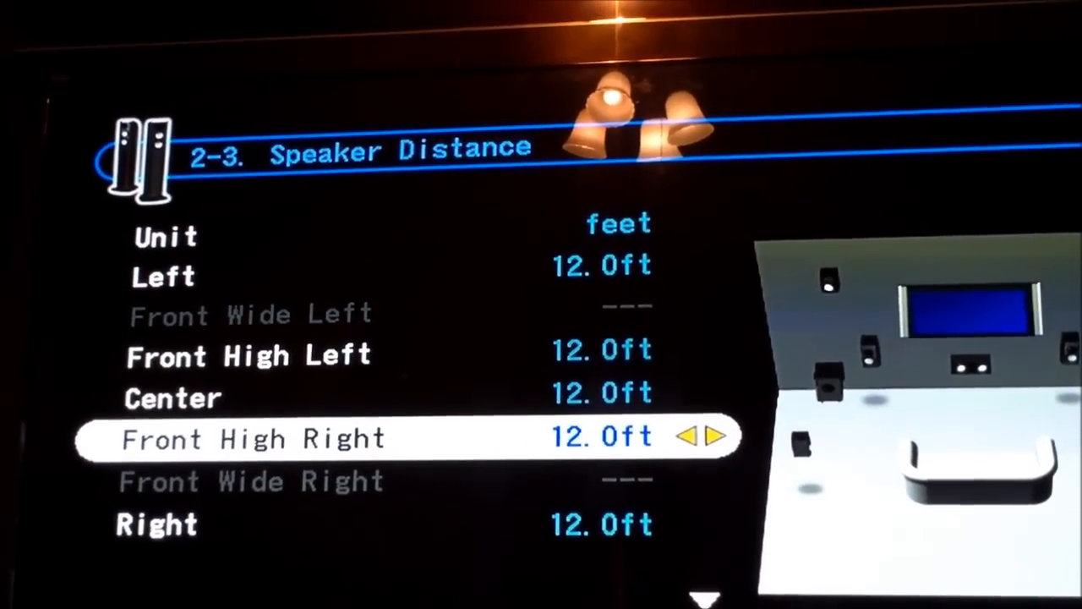
{"action": "key", "text": "Down"}
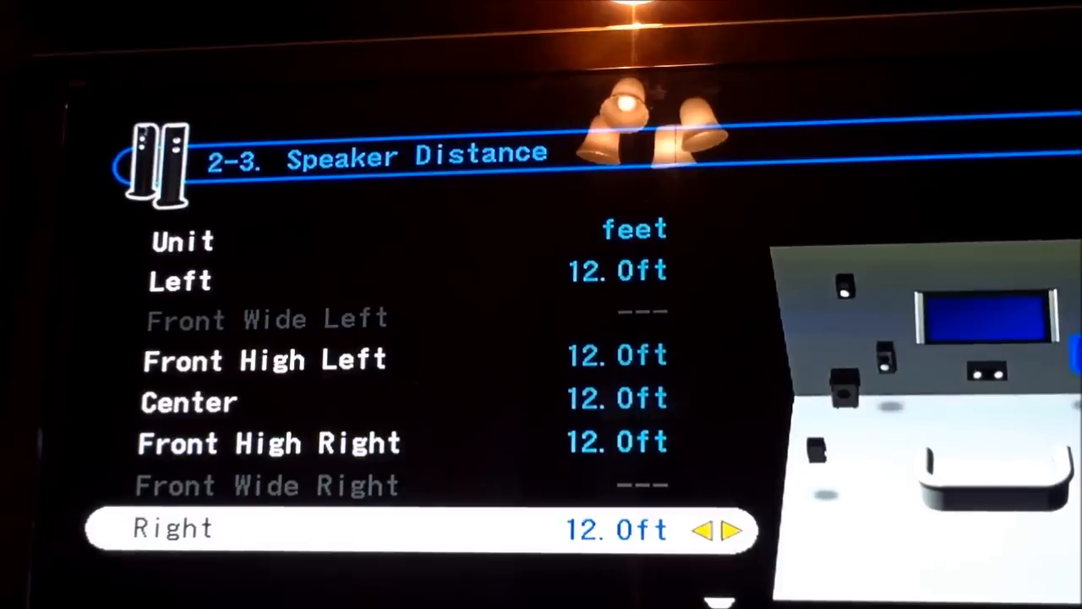